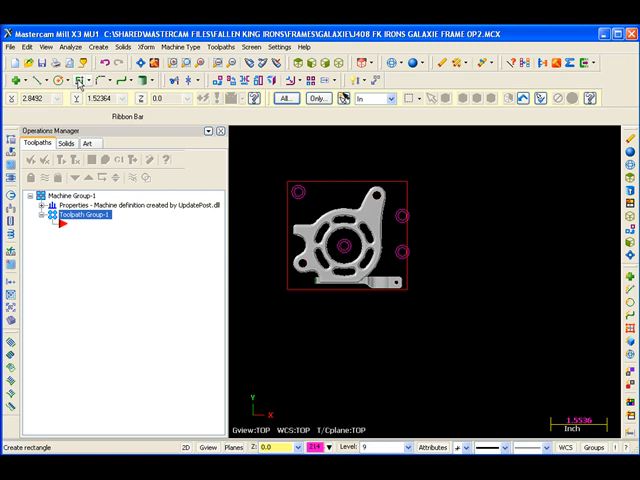
# - Draw a rectangle whose corners fully enclose the bracket part's outline
pyautogui.click(78, 80)
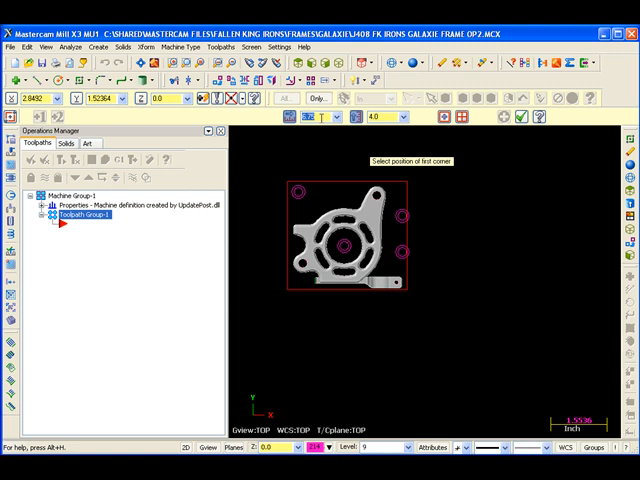
pyautogui.moveTo(444, 184)
pyautogui.write('6.75')
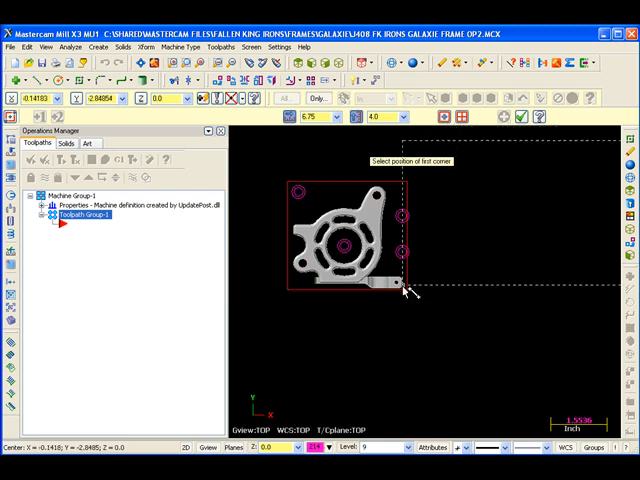
pyautogui.moveTo(272, 284)
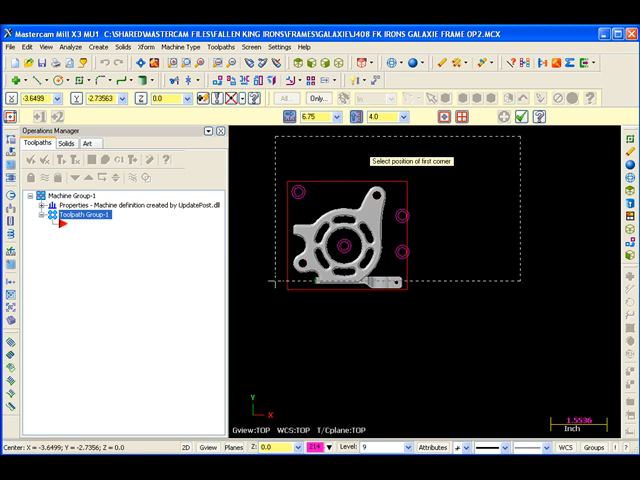
pyautogui.moveTo(276, 288)
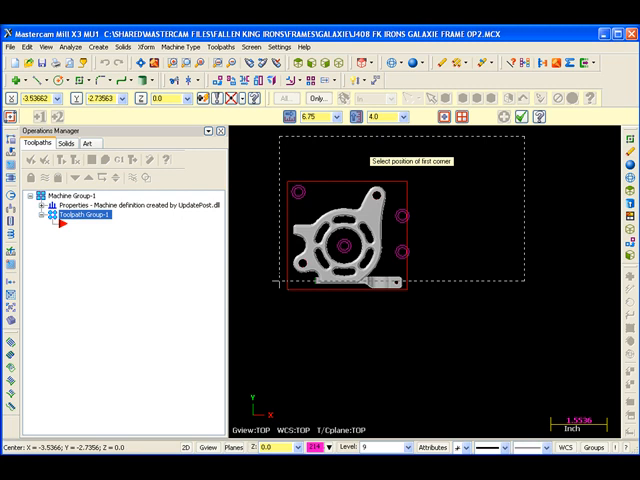
pyautogui.click(296, 188)
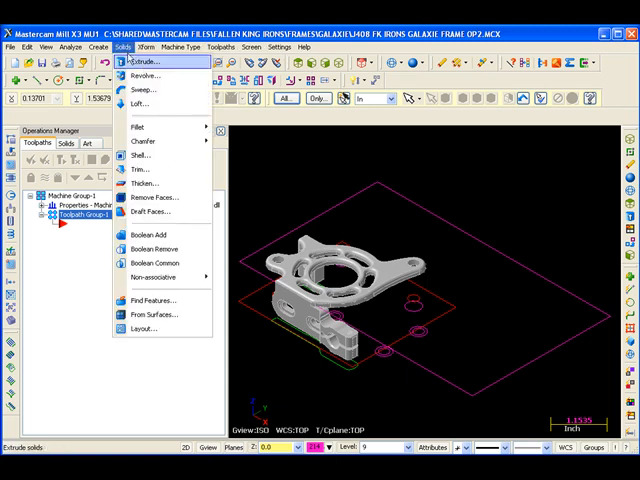
# - Start a solid extrusion and chain the enclosing rectangle as its profile
pyautogui.click(144, 62)
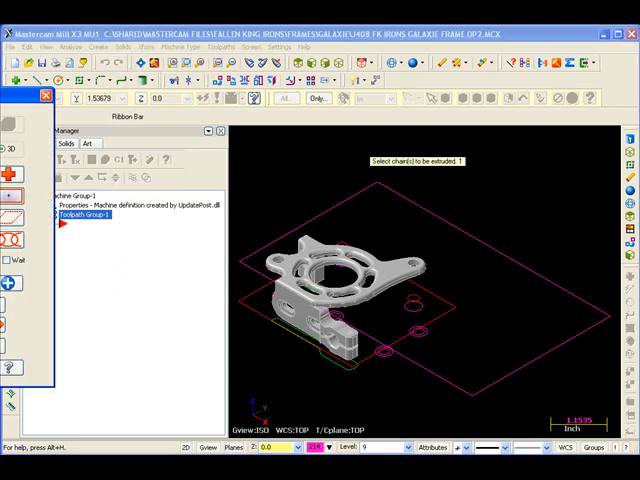
pyautogui.click(270, 238)
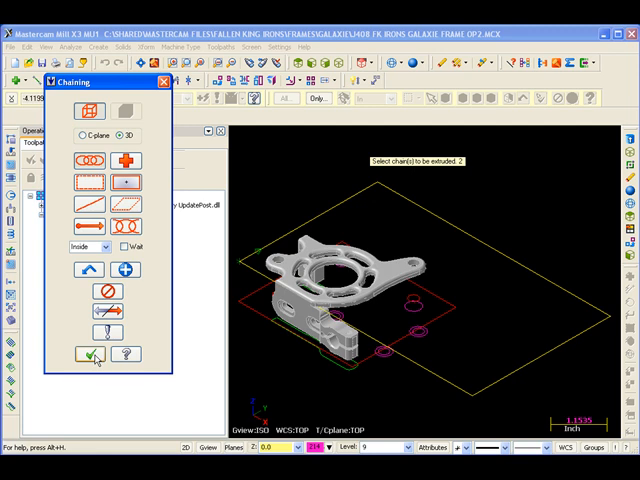
pyautogui.click(90, 354)
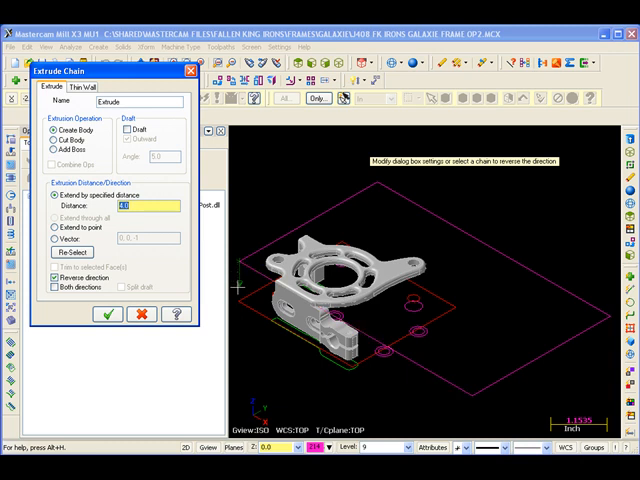
pyautogui.moveTo(228, 292)
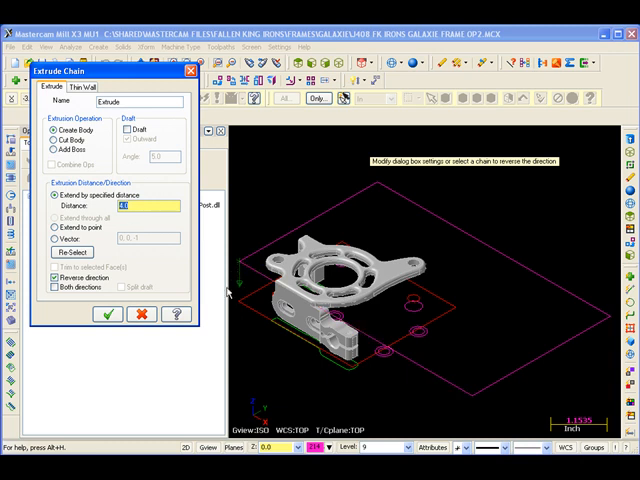
# - Extrude a new body 4.0 deep, reversed to run downward away from the part
pyautogui.write('4.0')
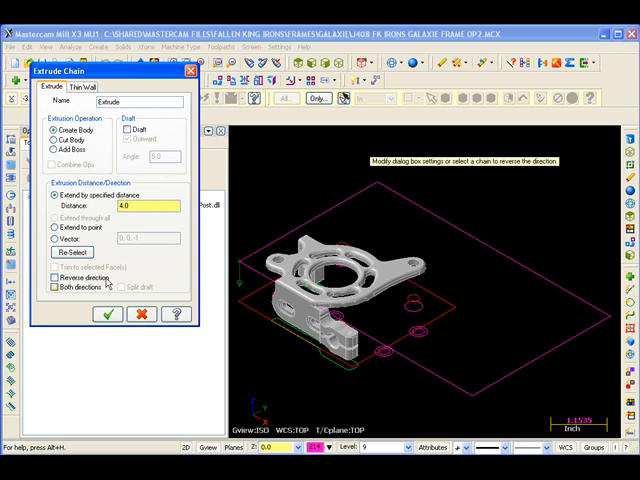
pyautogui.click(108, 314)
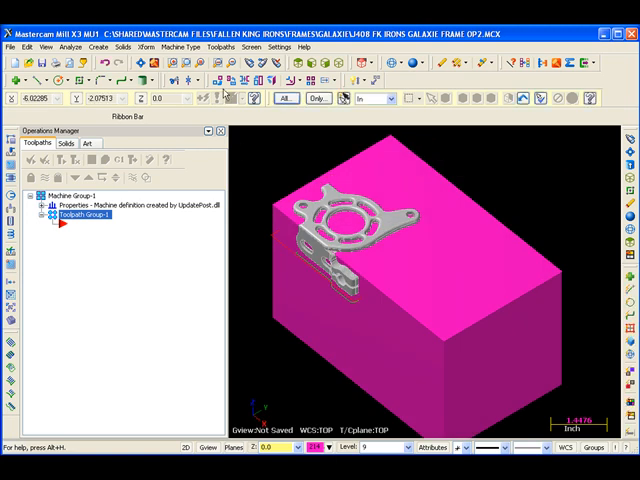
pyautogui.moveTo(264, 140)
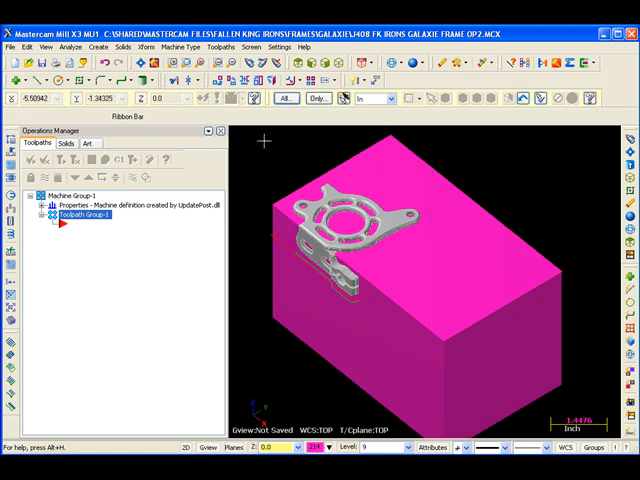
# - Review the shaded 4-inch fixture block beneath the bracket part
pyautogui.click(338, 64)
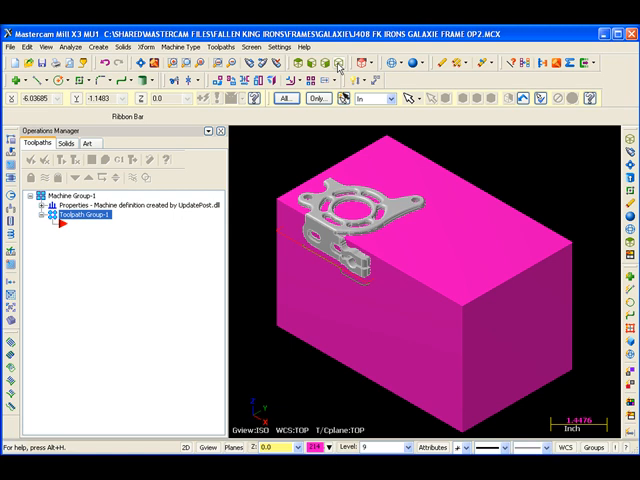